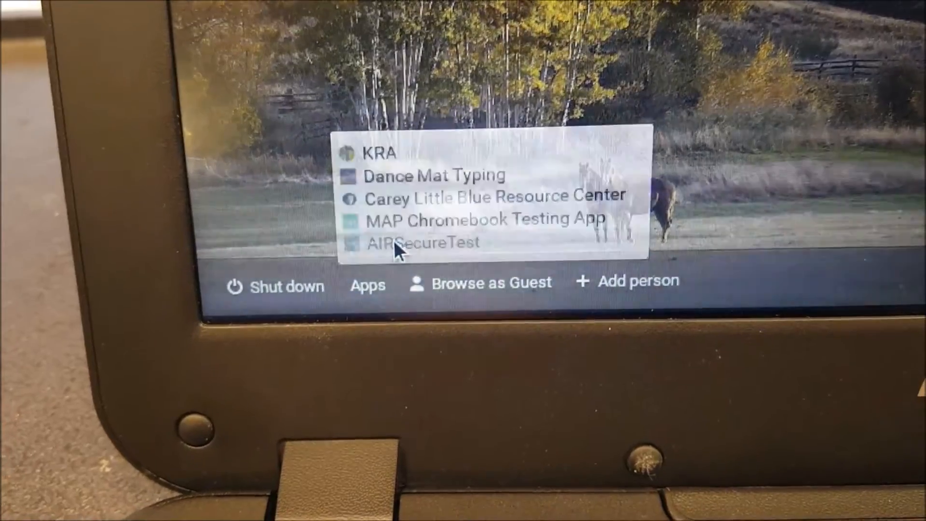
Launch the AIRSecureTest kiosk app from the Chromebook login screen's Apps menu
{"action": "left_click", "coordinate": [423, 242]}
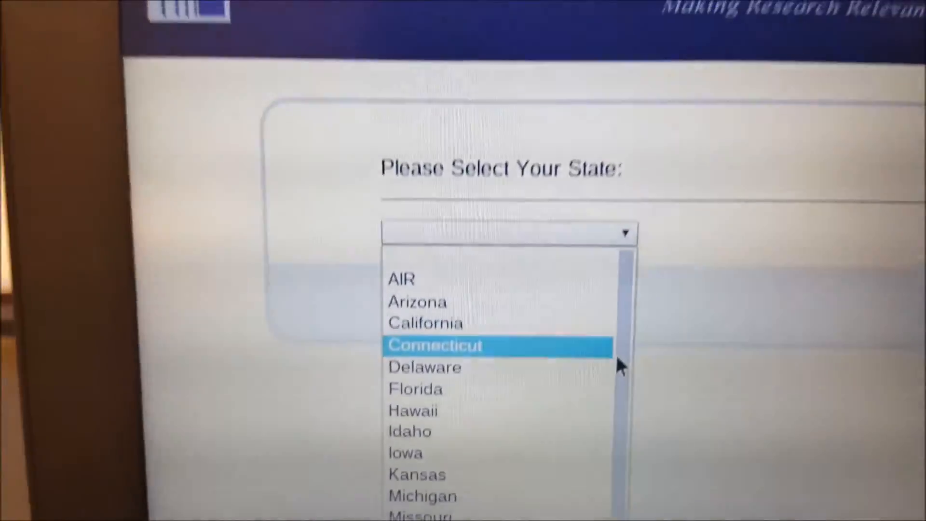
Choose Ohio with Ohio's State Tests and confirm to reach the student sign-in page
{"action": "scroll", "scroll_direction": "down", "scroll_amount": 3}
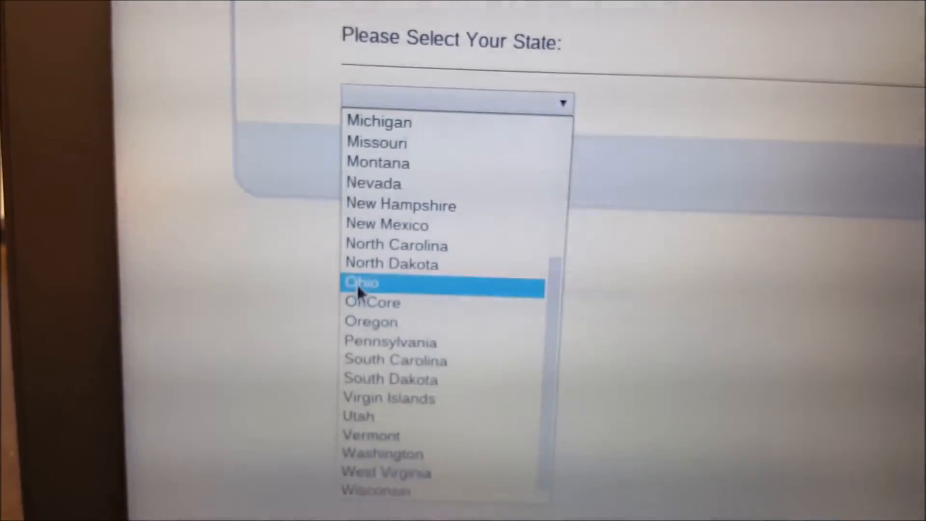
{"action": "left_click", "coordinate": [361, 282]}
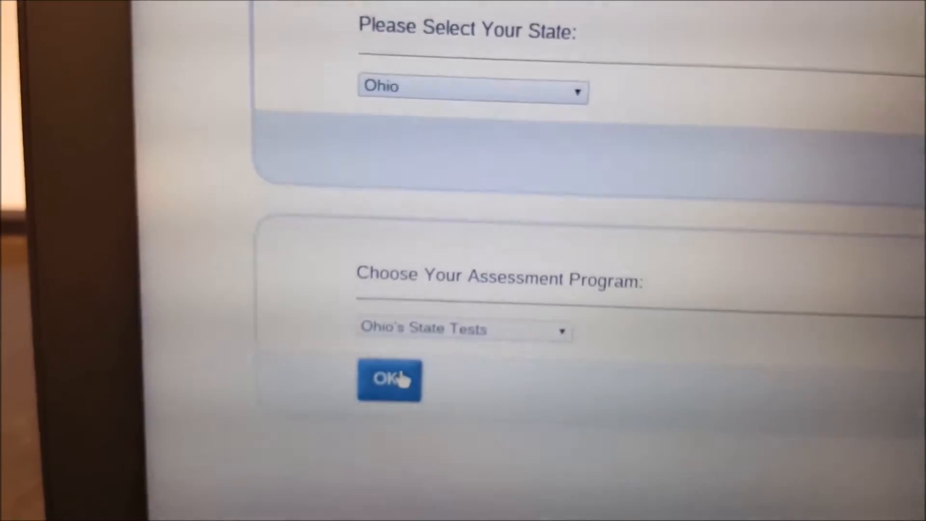
{"action": "left_click", "coordinate": [389, 380]}
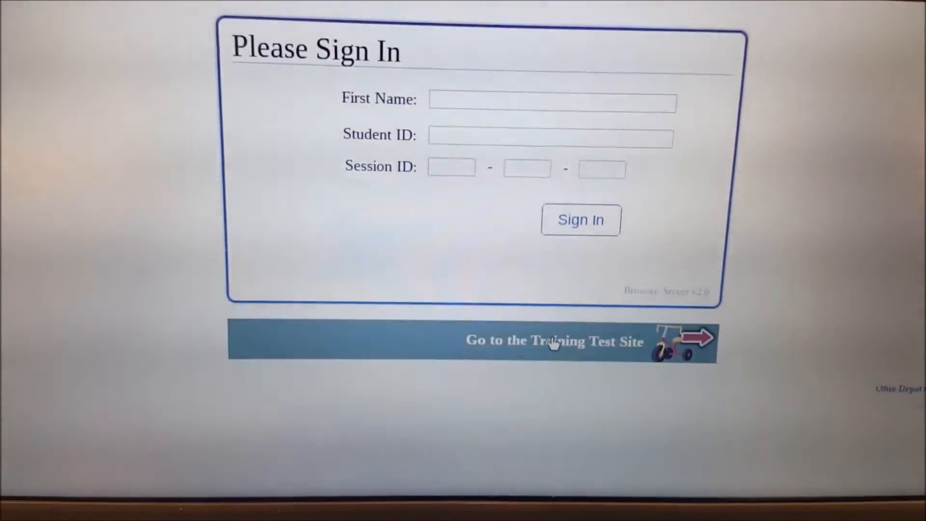
Sign in on the training test site as a guest with the Session ID, Guest Session unchecked
{"action": "left_click", "coordinate": [554, 341]}
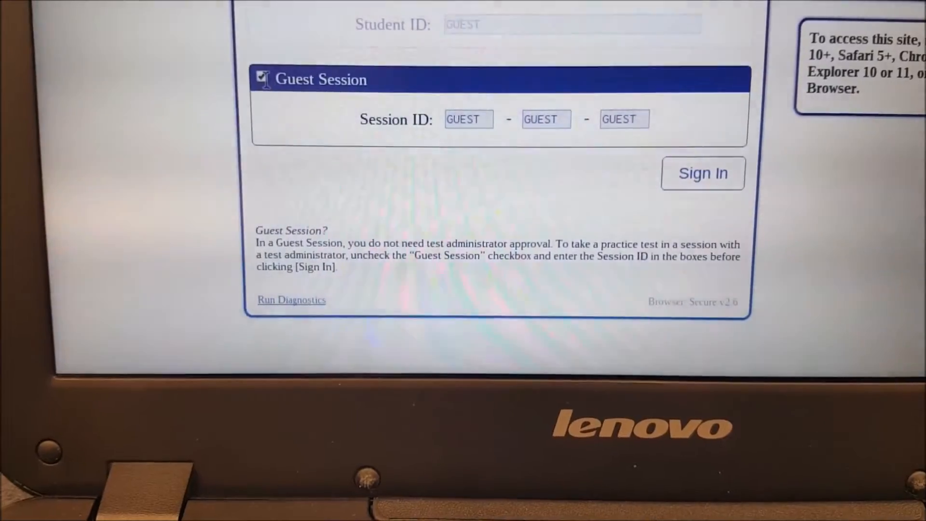
{"action": "left_click", "coordinate": [263, 79]}
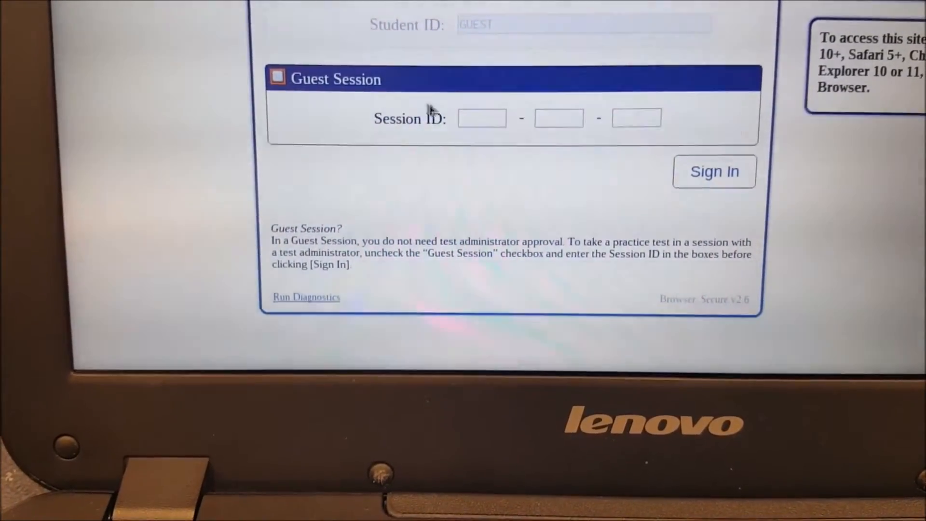
{"action": "left_click", "coordinate": [482, 118]}
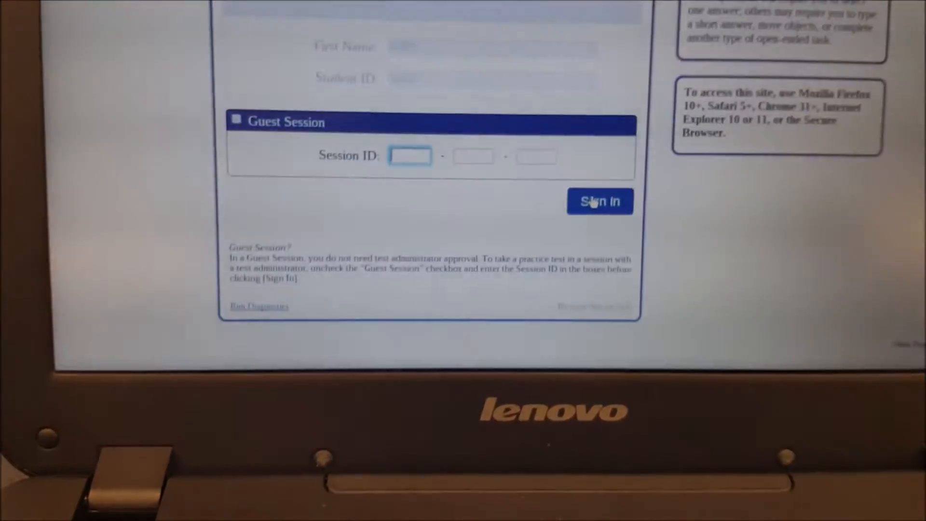
{"action": "left_click", "coordinate": [600, 201]}
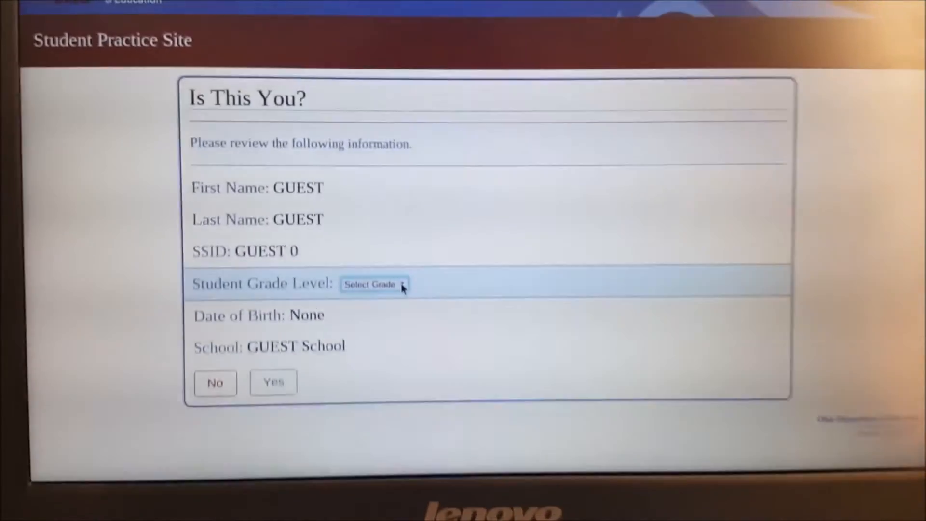
Confirm grade level 3 for the guest and request the G3 English Language Arts Sample Items test
{"action": "left_click", "coordinate": [374, 284]}
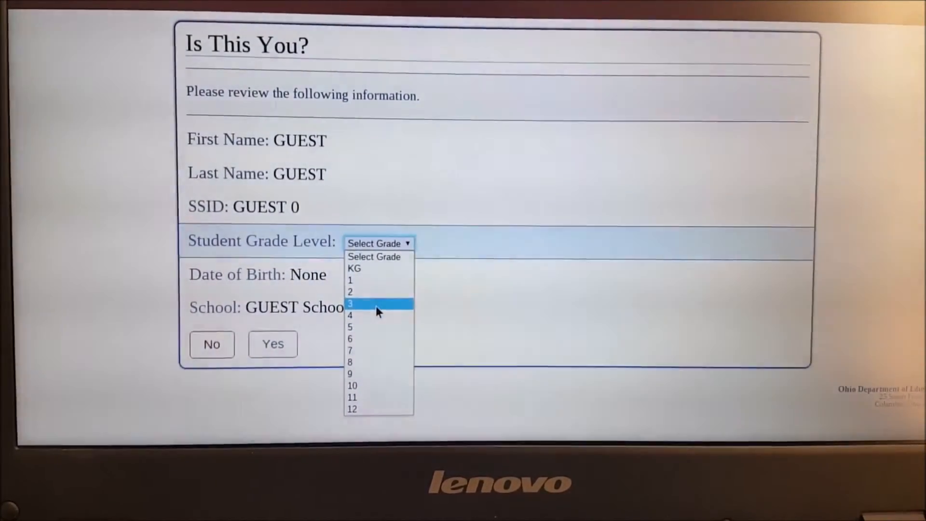
{"action": "left_click", "coordinate": [350, 303]}
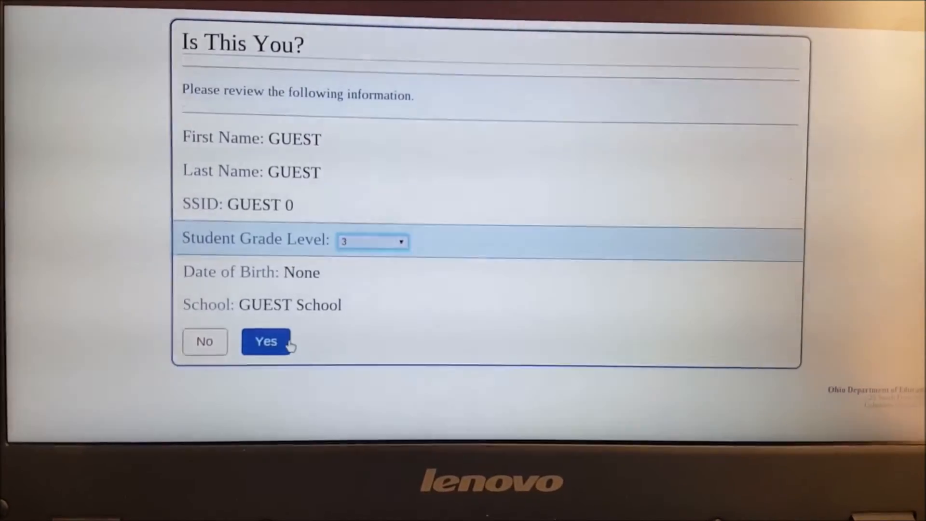
{"action": "left_click", "coordinate": [265, 342]}
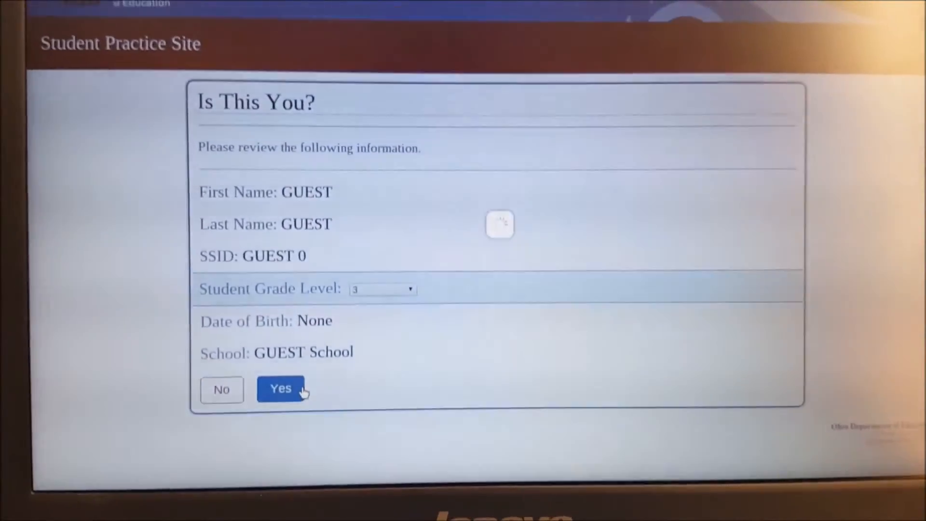
{"action": "left_click", "coordinate": [280, 389]}
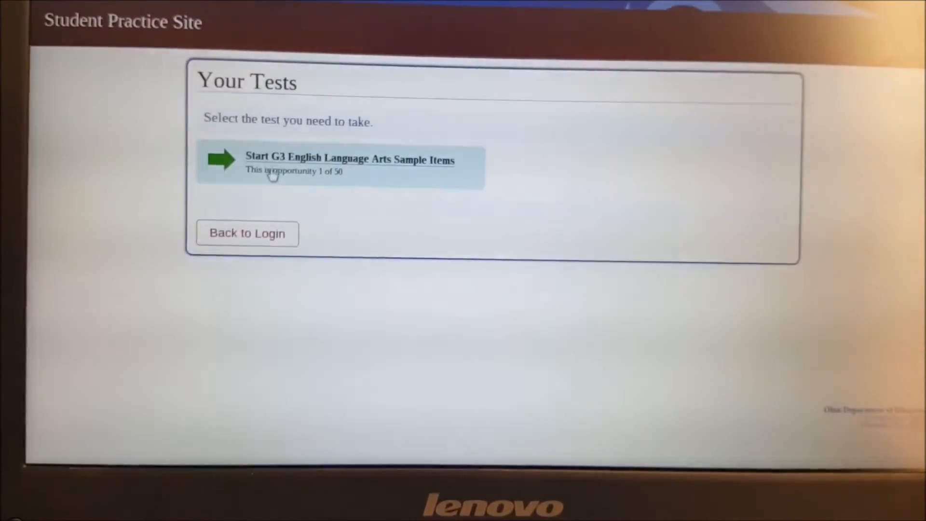
{"action": "left_click", "coordinate": [350, 160]}
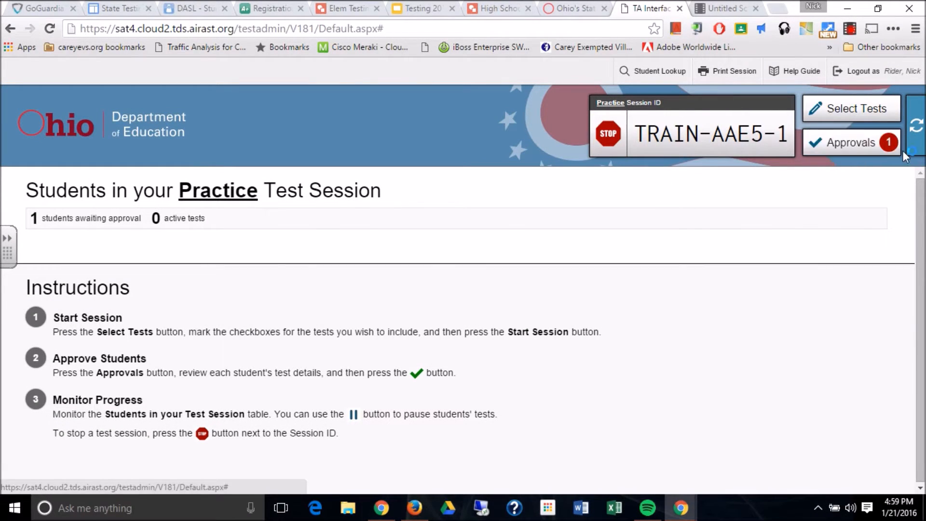
{"action": "mouse_move", "coordinate": [851, 142]}
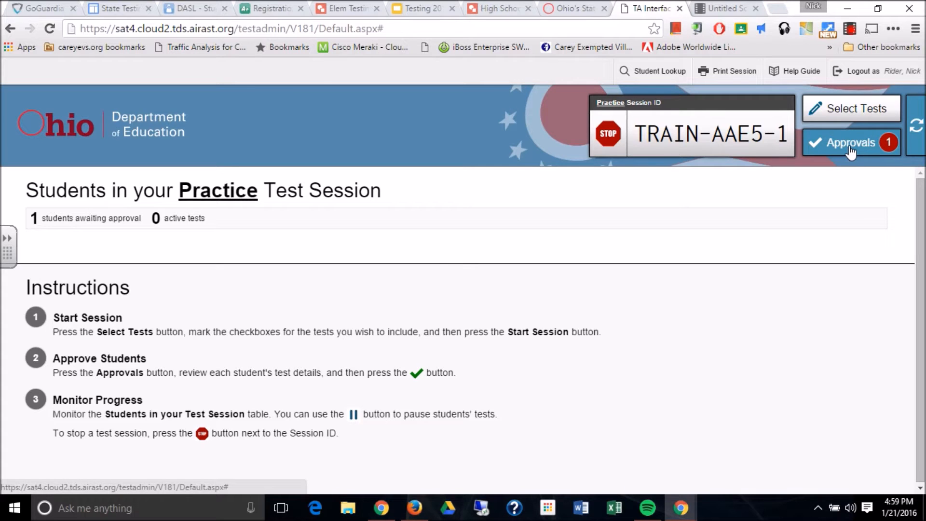
Approve the GUEST student's G3 English Language Arts request from the Approvals window
{"action": "left_click", "coordinate": [850, 143]}
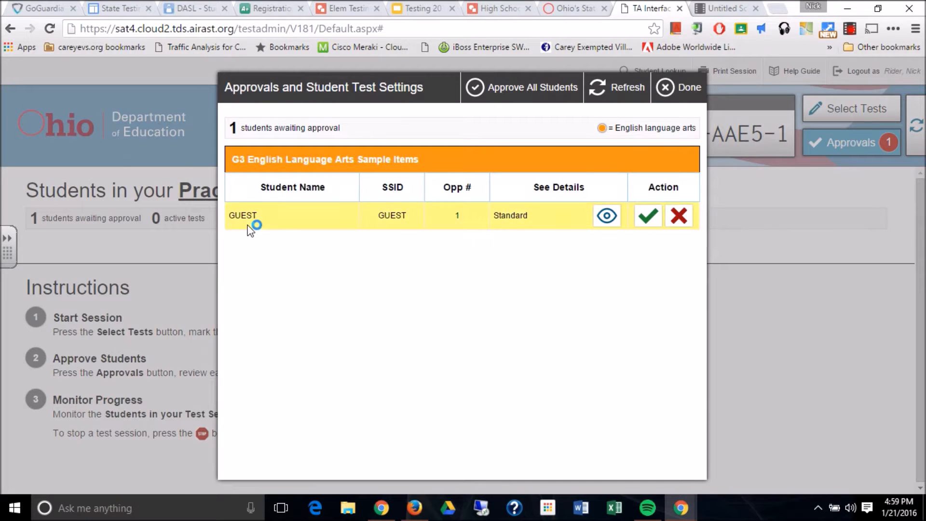
{"action": "mouse_move", "coordinate": [585, 230]}
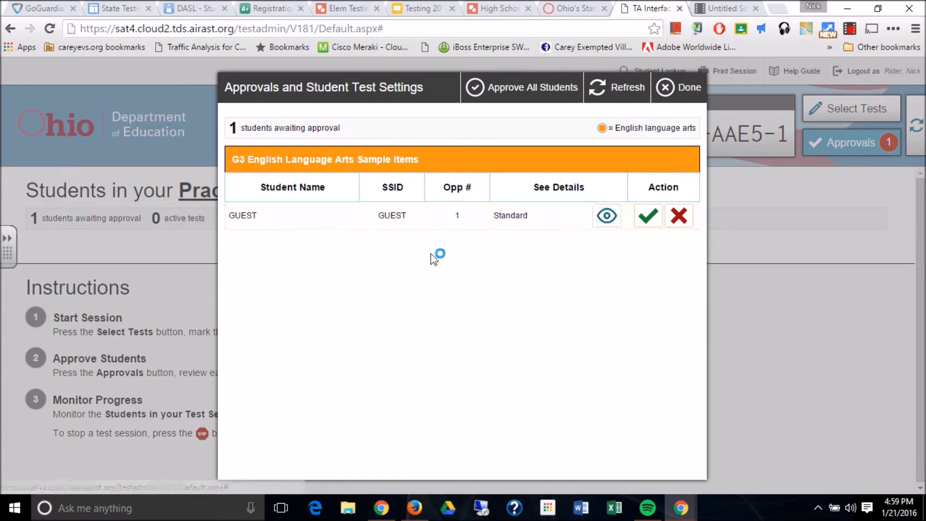
{"action": "mouse_move", "coordinate": [604, 265]}
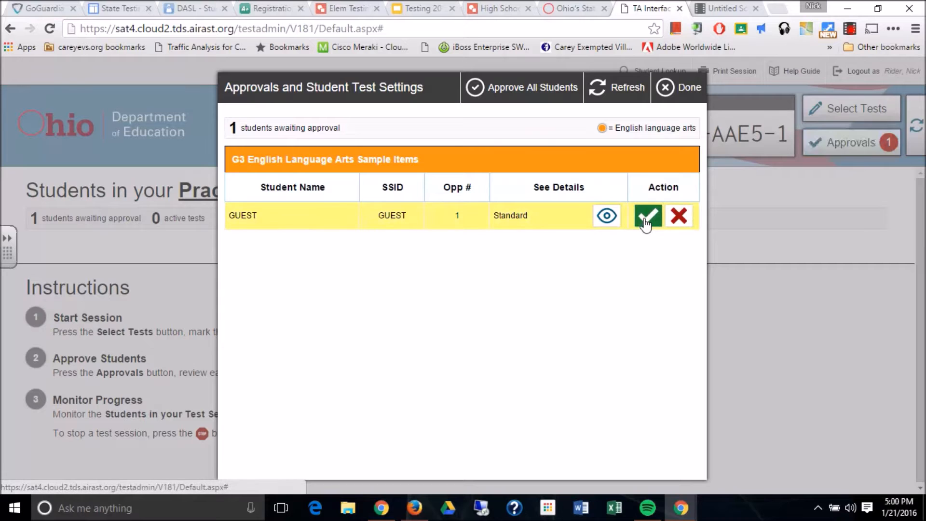
{"action": "left_click", "coordinate": [647, 215]}
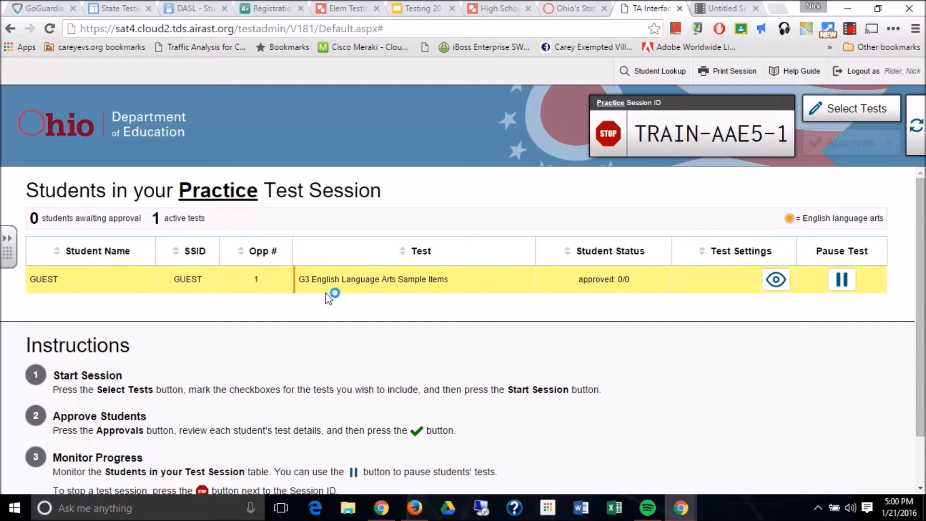
{"action": "mouse_move", "coordinate": [620, 283]}
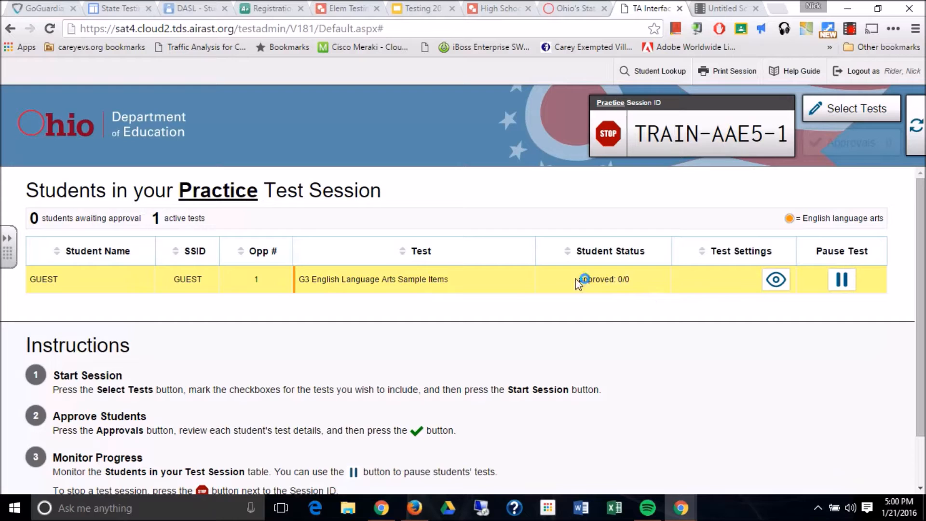
{"action": "mouse_move", "coordinate": [760, 295]}
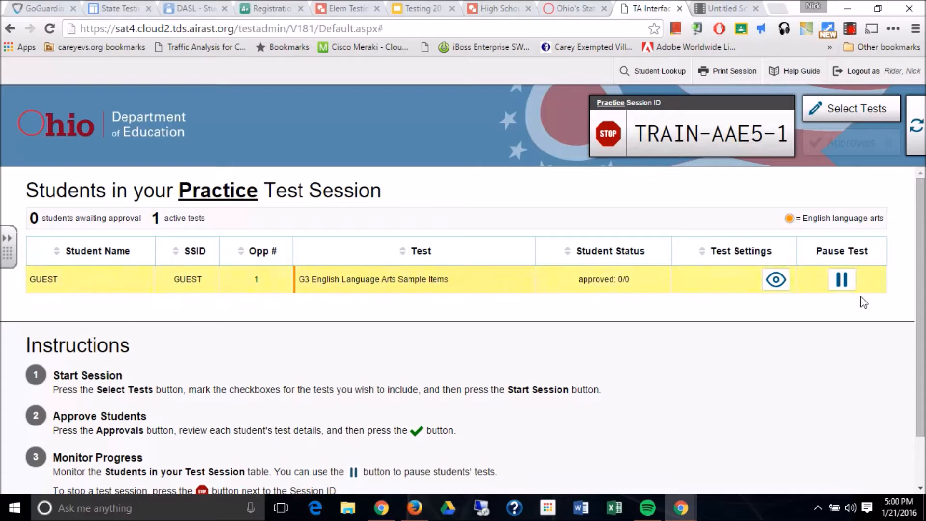
{"action": "mouse_move", "coordinate": [724, 294]}
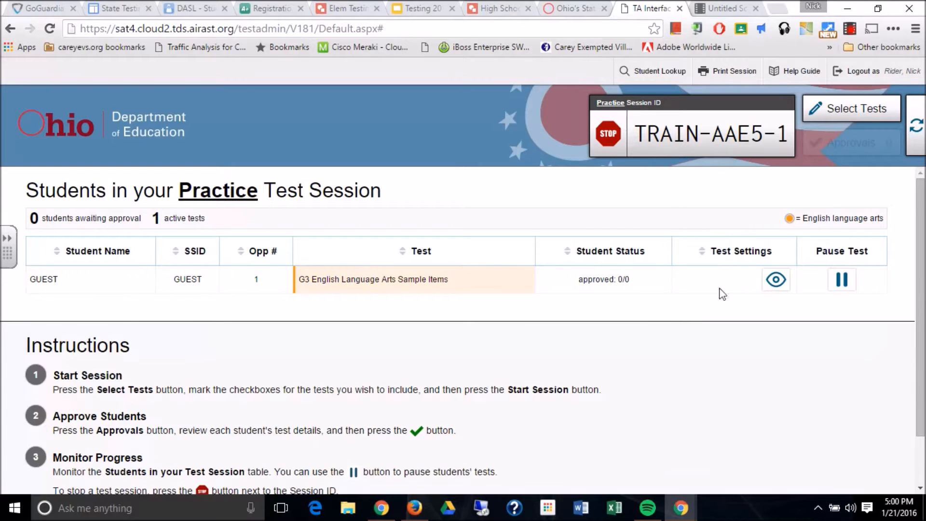
{"action": "mouse_move", "coordinate": [697, 348]}
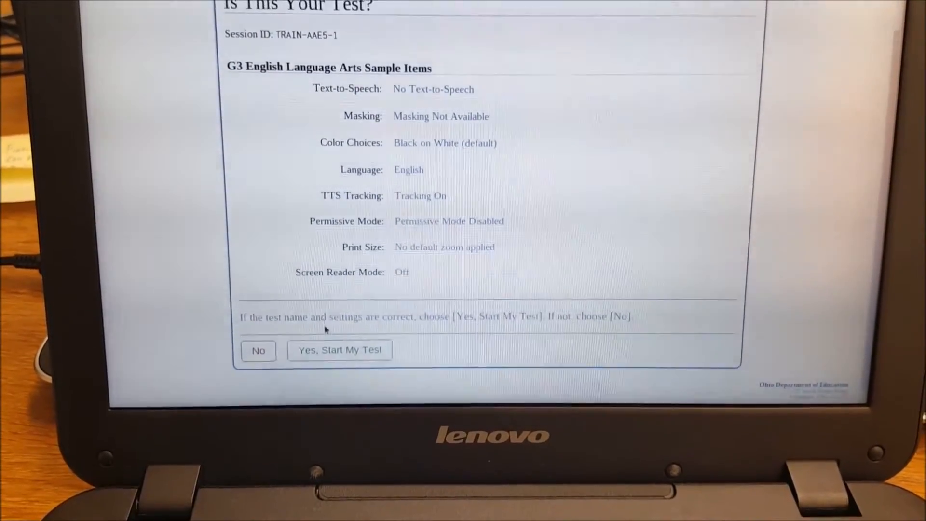
Confirm 'Yes, Start My Test' on the Is This Your Test? screen
{"action": "left_click", "coordinate": [340, 349]}
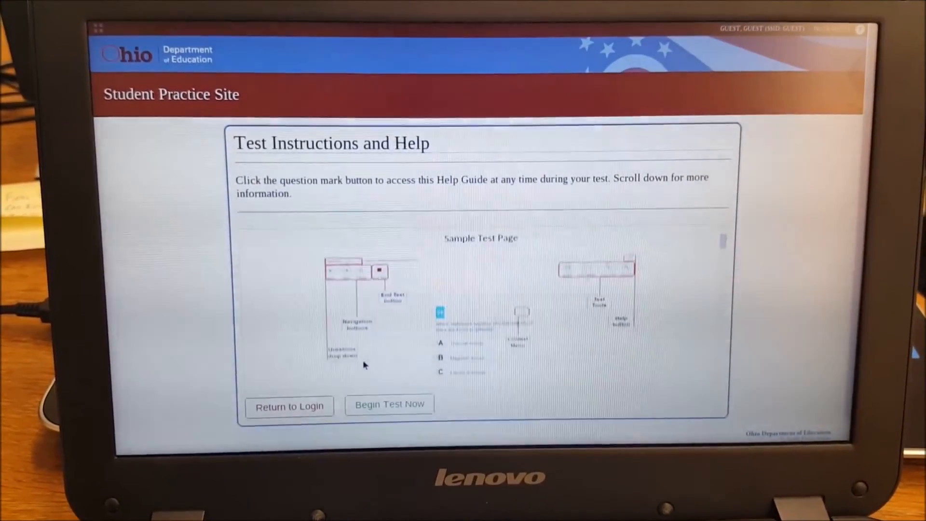
Read through Test Instructions and Help, then begin the G3 English Language Arts test
{"action": "scroll", "scroll_direction": "down", "scroll_amount": 3}
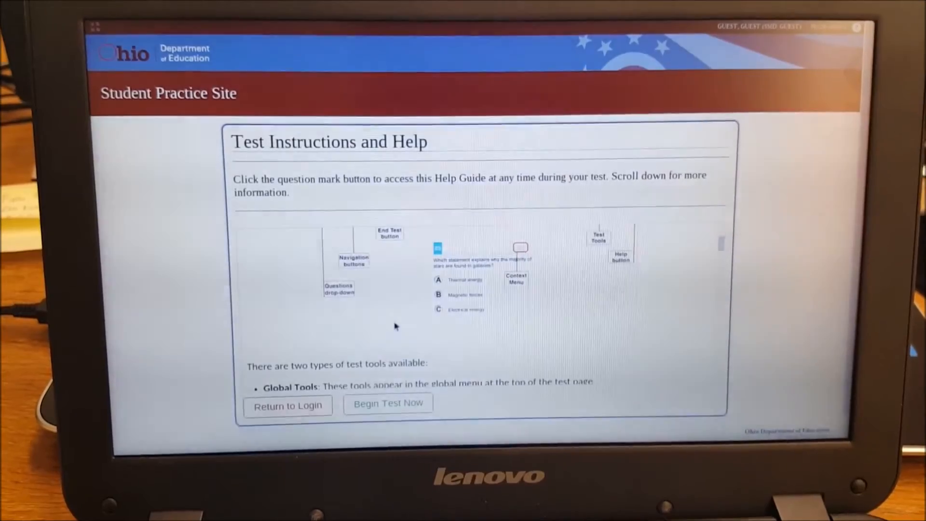
{"action": "scroll", "scroll_direction": "down", "scroll_amount": 3}
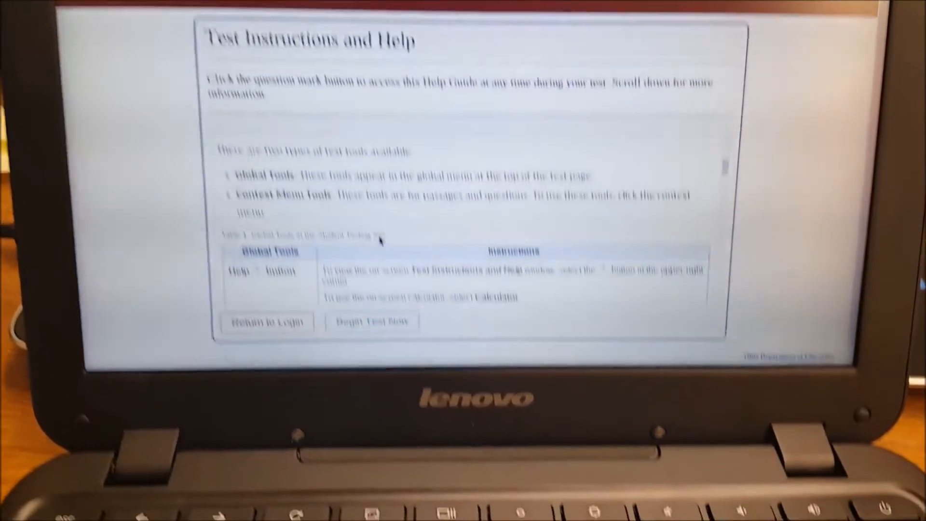
{"action": "scroll", "scroll_direction": "down", "scroll_amount": 3}
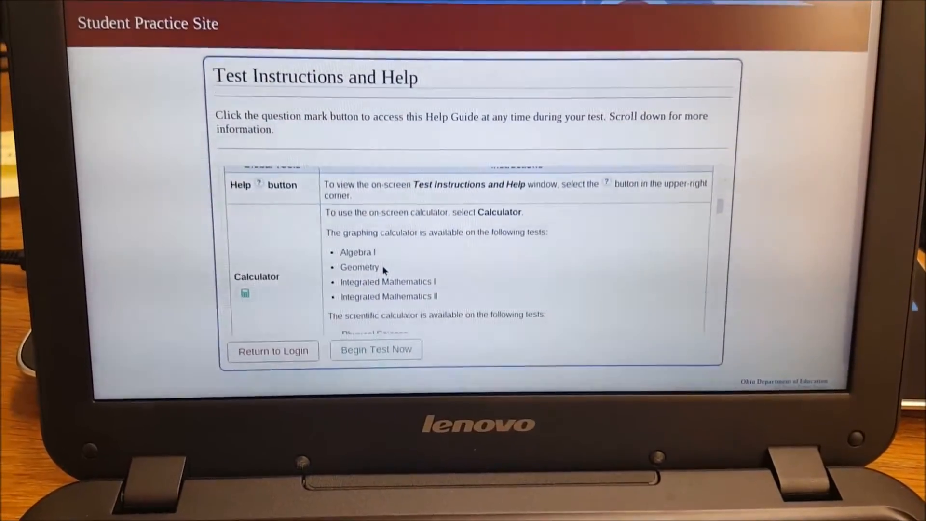
{"action": "scroll", "scroll_direction": "down", "scroll_amount": 3}
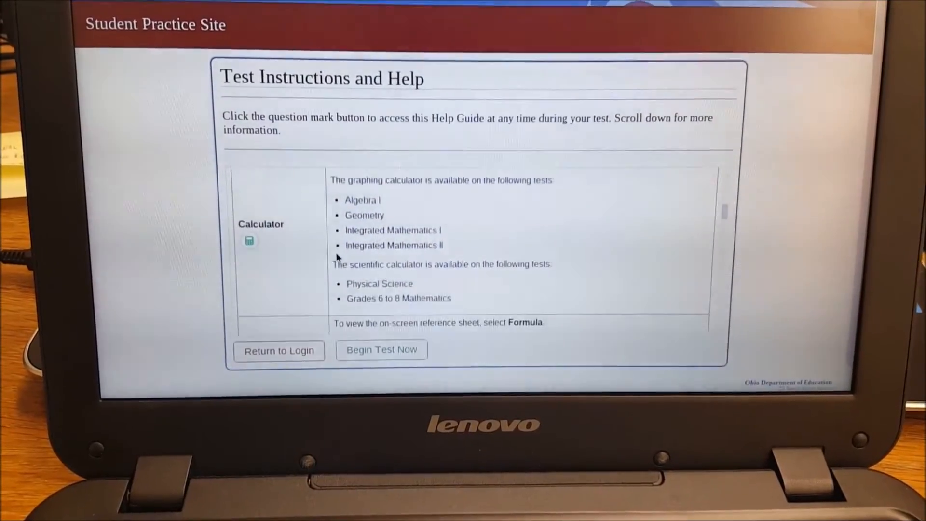
{"action": "scroll", "scroll_direction": "down", "scroll_amount": 3}
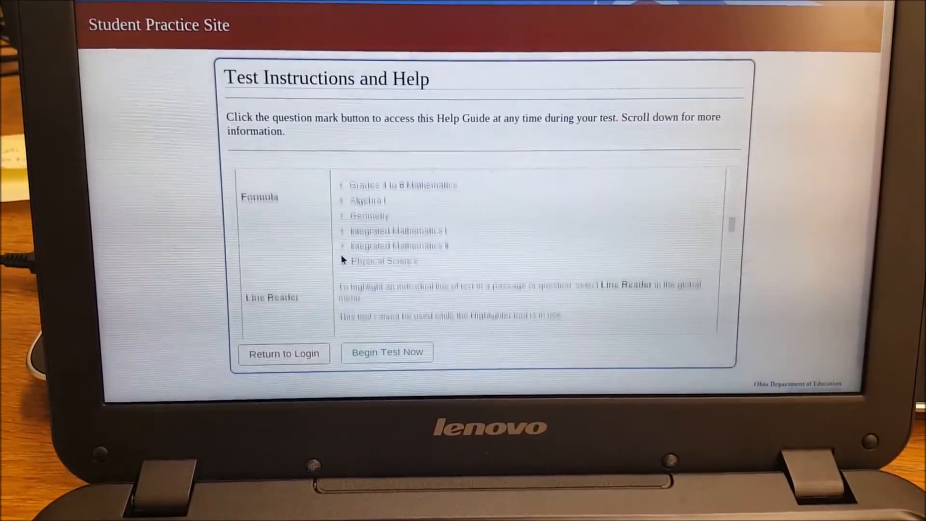
{"action": "scroll", "scroll_direction": "down", "scroll_amount": 3}
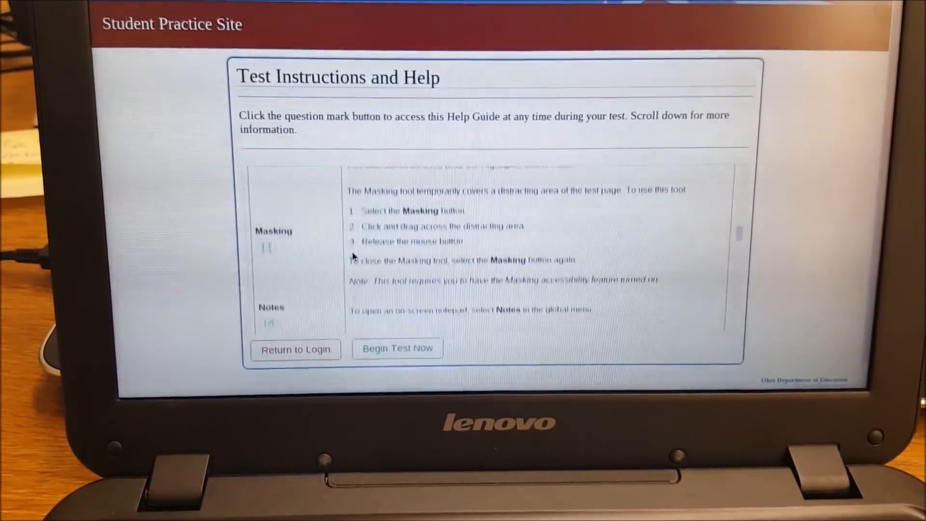
{"action": "scroll", "scroll_direction": "down", "scroll_amount": 3}
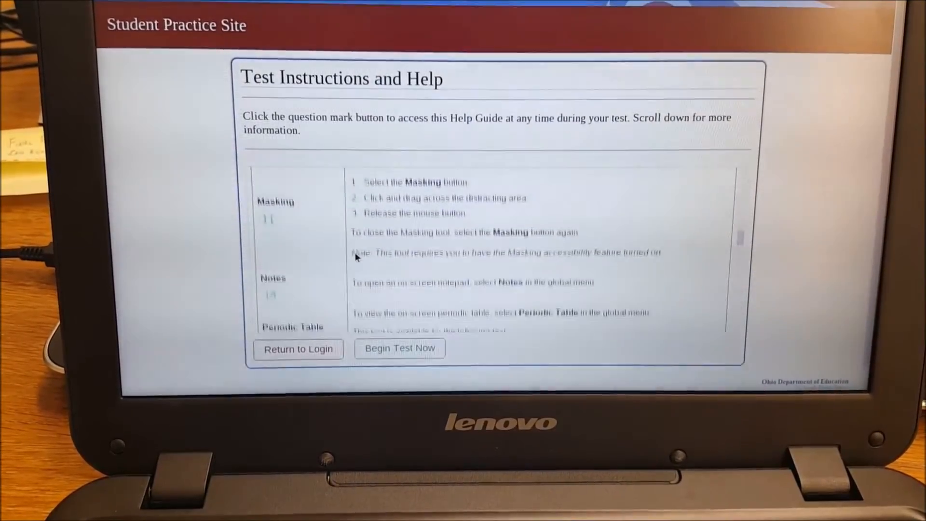
{"action": "scroll", "scroll_direction": "down", "scroll_amount": 3}
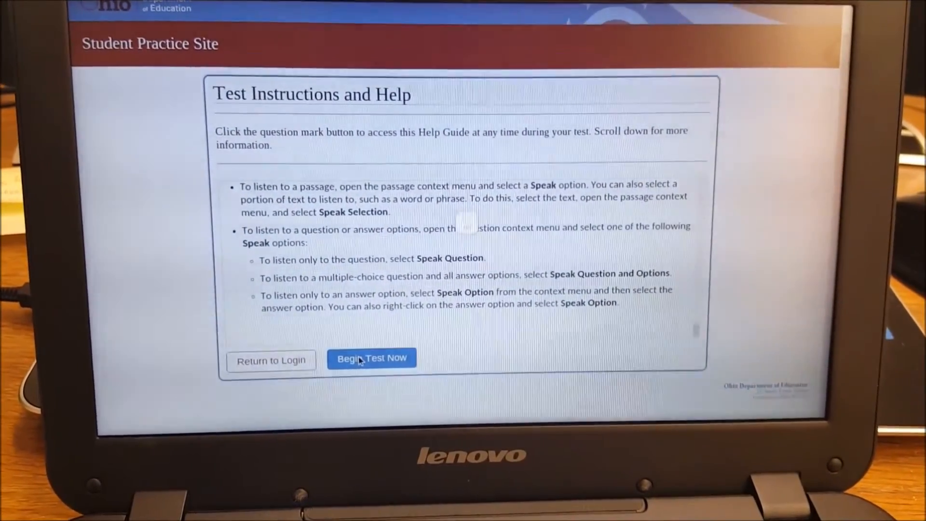
{"action": "left_click", "coordinate": [371, 358]}
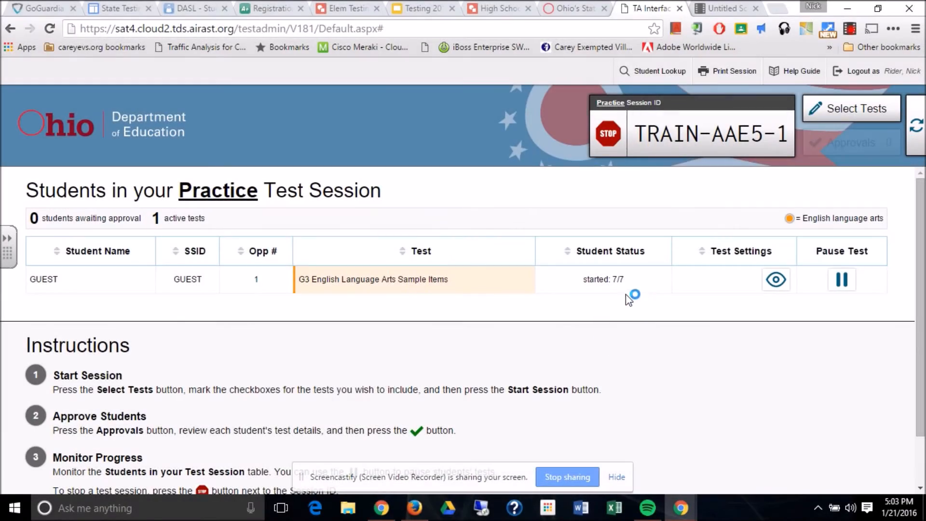
{"action": "mouse_move", "coordinate": [625, 303]}
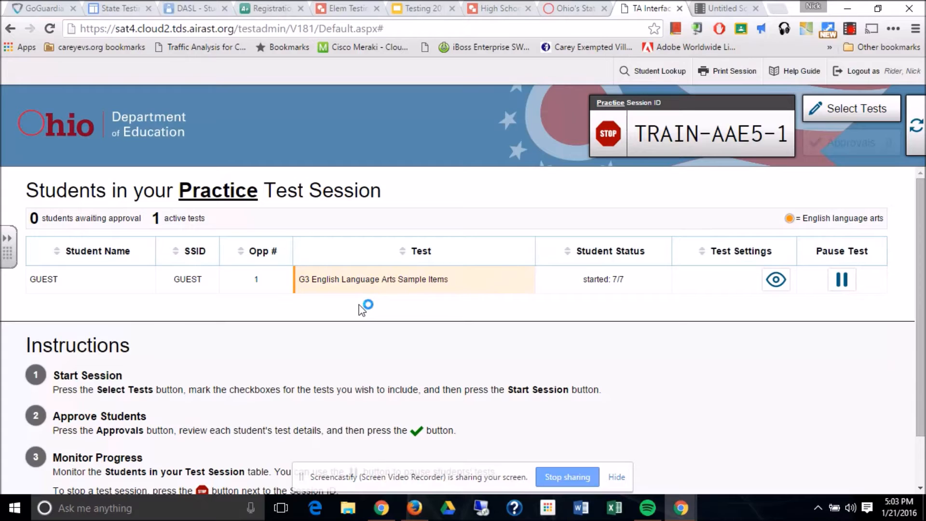
{"action": "mouse_move", "coordinate": [576, 301]}
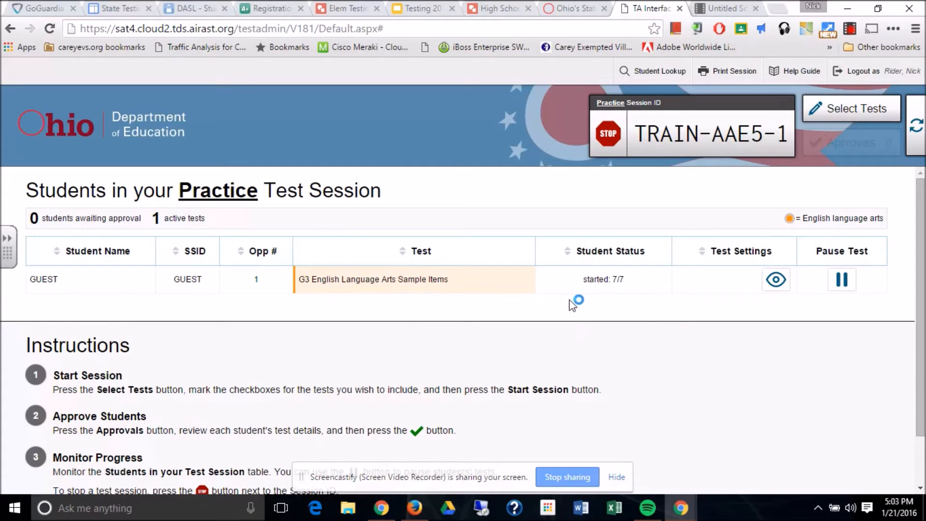
{"action": "mouse_move", "coordinate": [625, 301]}
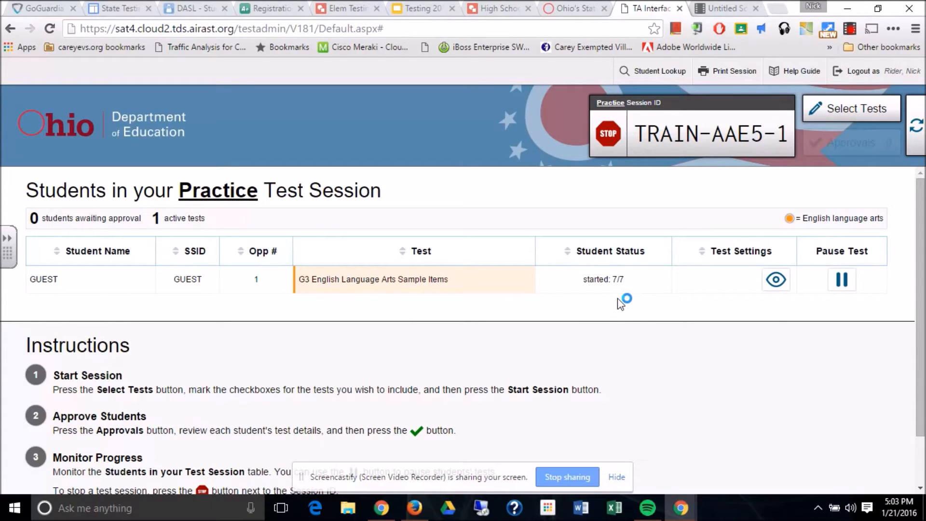
{"action": "mouse_move", "coordinate": [569, 315]}
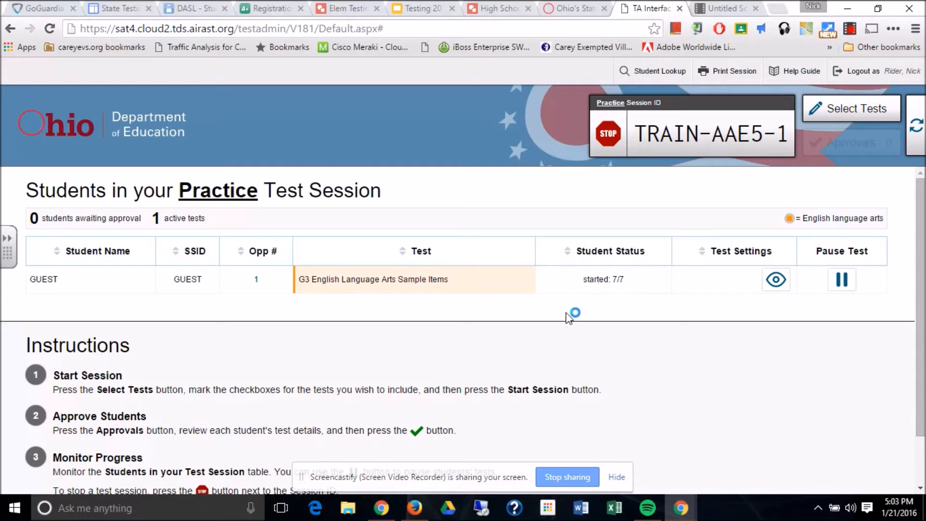
{"action": "mouse_move", "coordinate": [589, 314]}
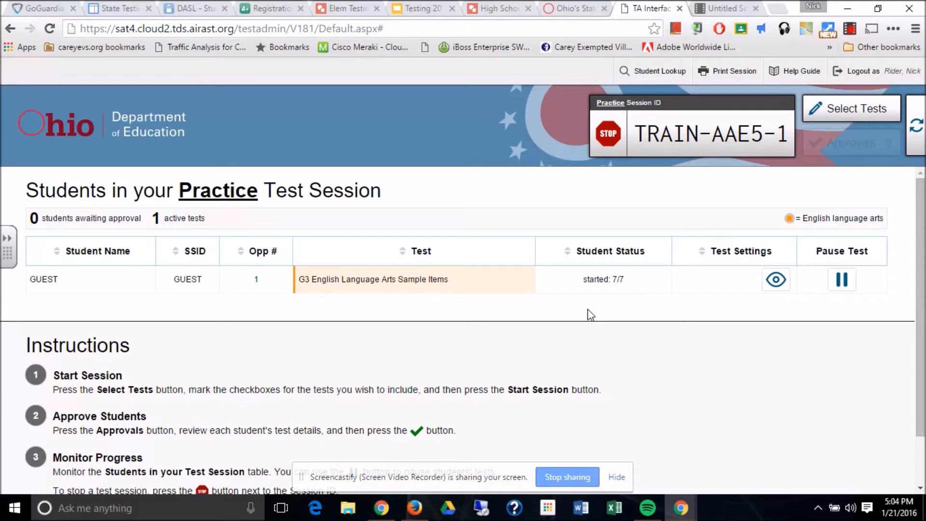
{"action": "mouse_move", "coordinate": [603, 331]}
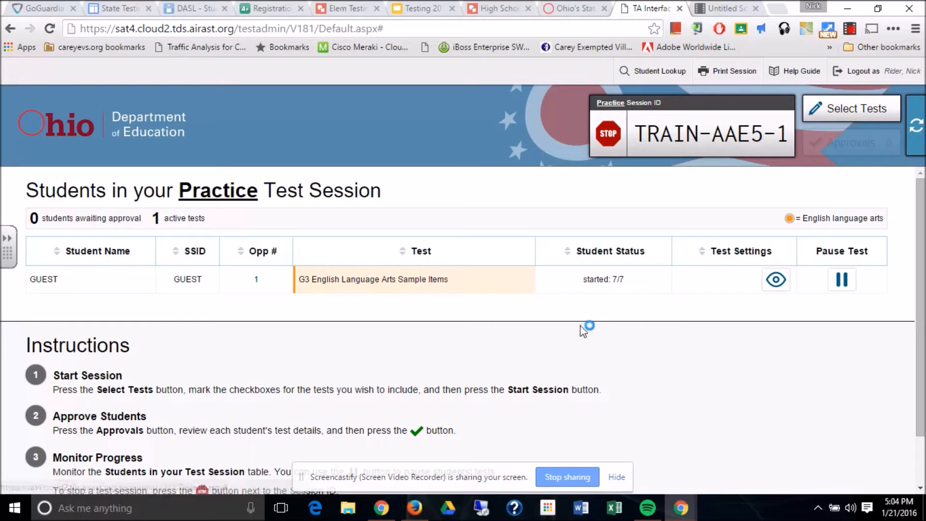
{"action": "mouse_move", "coordinate": [534, 308]}
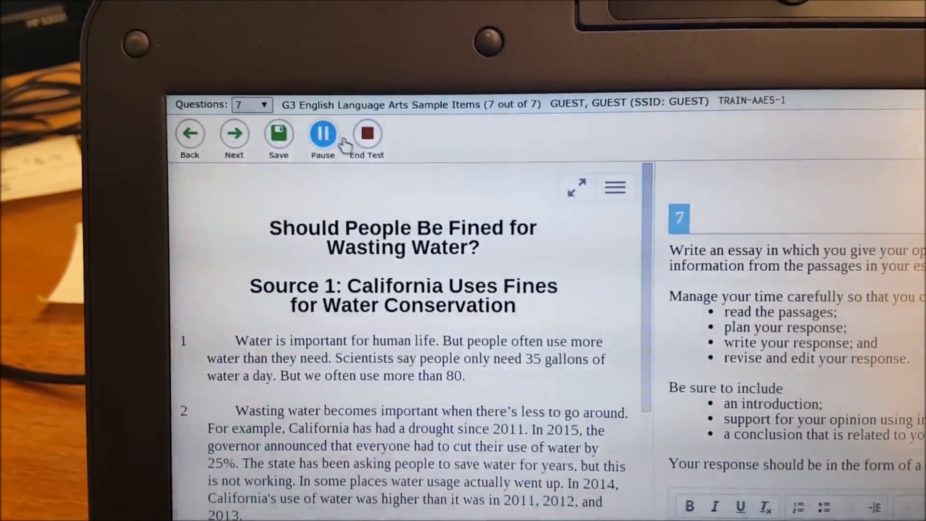
Advance past the last question, dismiss the notice, and end the test to reach the review page
{"action": "left_click", "coordinate": [234, 132]}
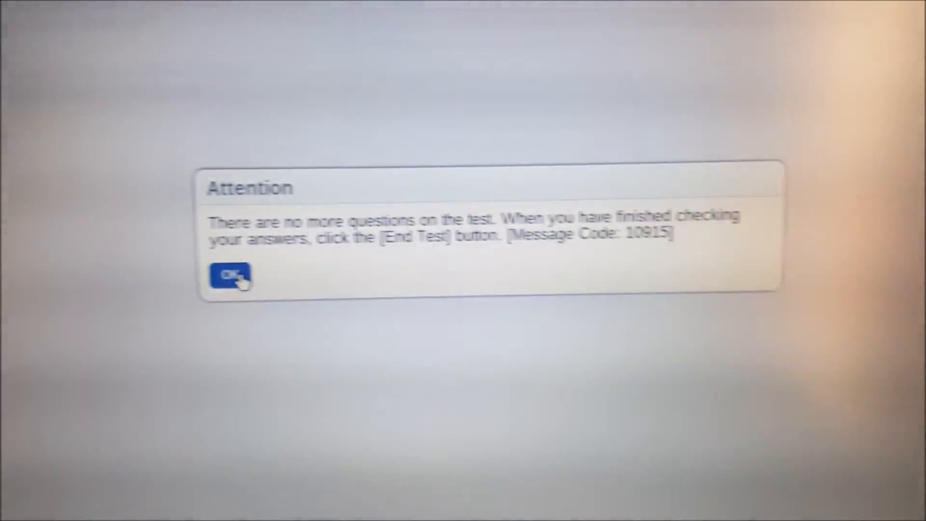
{"action": "left_click", "coordinate": [229, 277]}
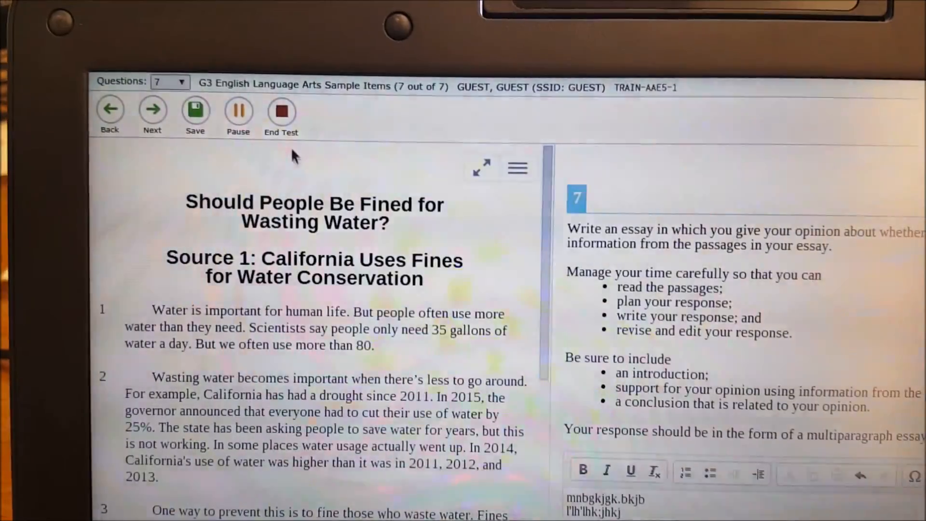
{"action": "left_click", "coordinate": [281, 110]}
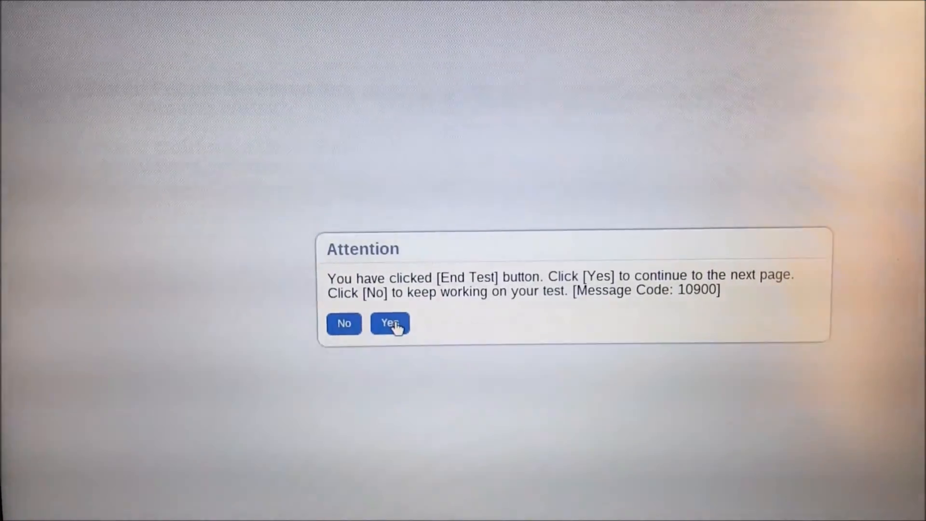
{"action": "left_click", "coordinate": [390, 323]}
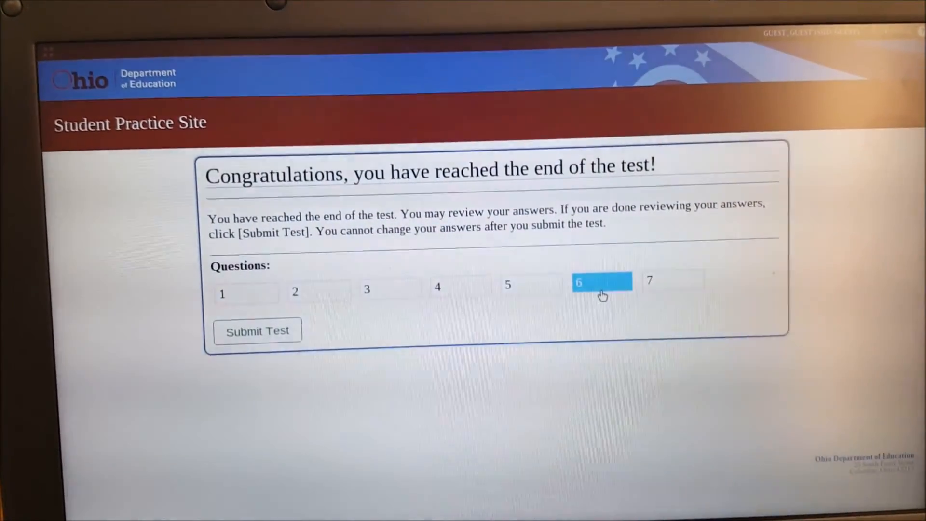
Submit the G3 English Language Arts test, confirm the warning, and log the student out
{"action": "left_click", "coordinate": [461, 275]}
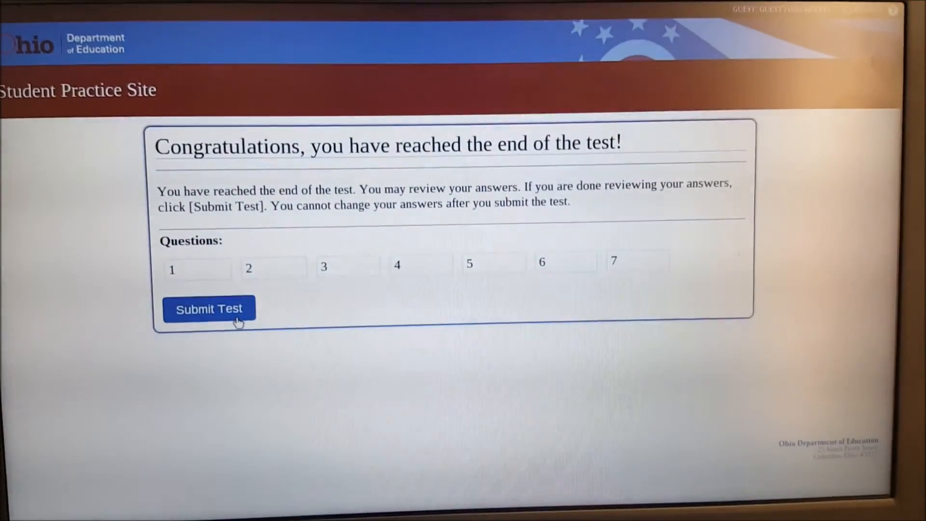
{"action": "left_click", "coordinate": [209, 308]}
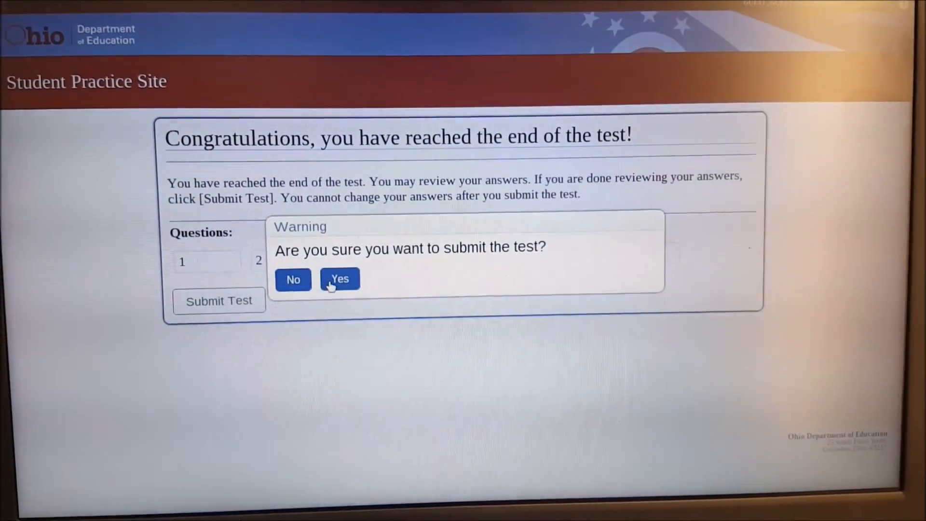
{"action": "left_click", "coordinate": [339, 278]}
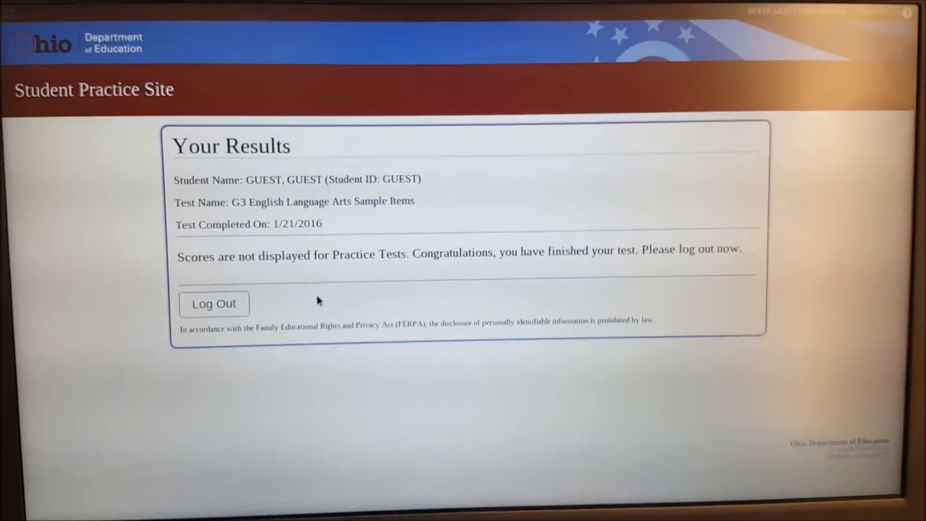
{"action": "left_click", "coordinate": [214, 304]}
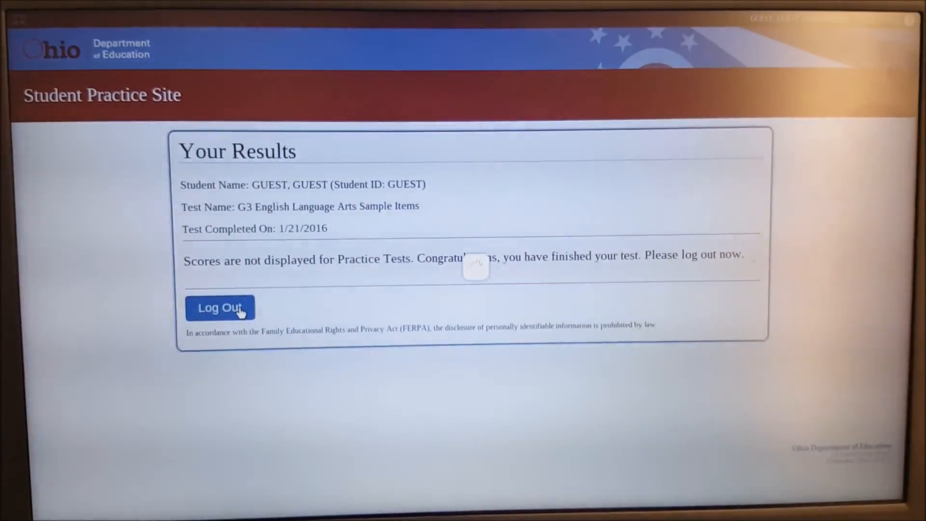
{"action": "left_click", "coordinate": [220, 307]}
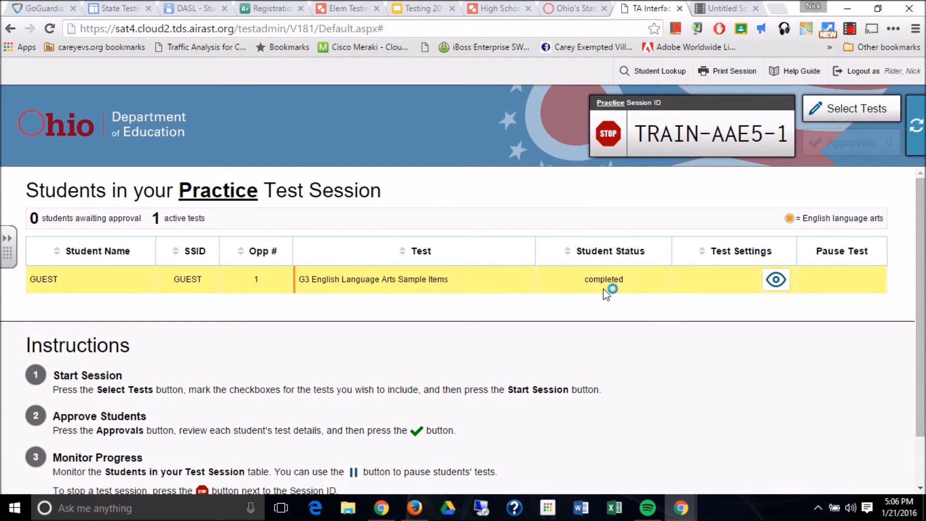
{"action": "mouse_move", "coordinate": [613, 289]}
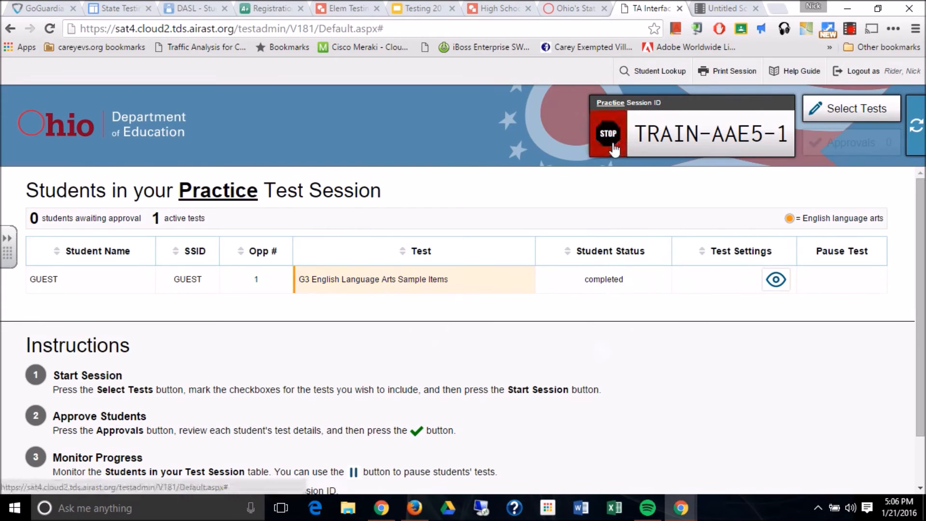
{"action": "left_click", "coordinate": [607, 134]}
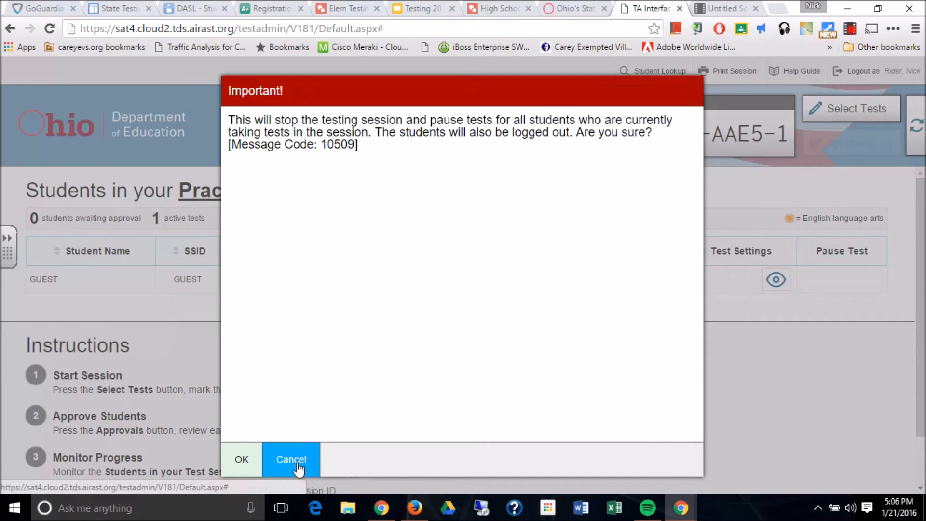
{"action": "left_click", "coordinate": [290, 460]}
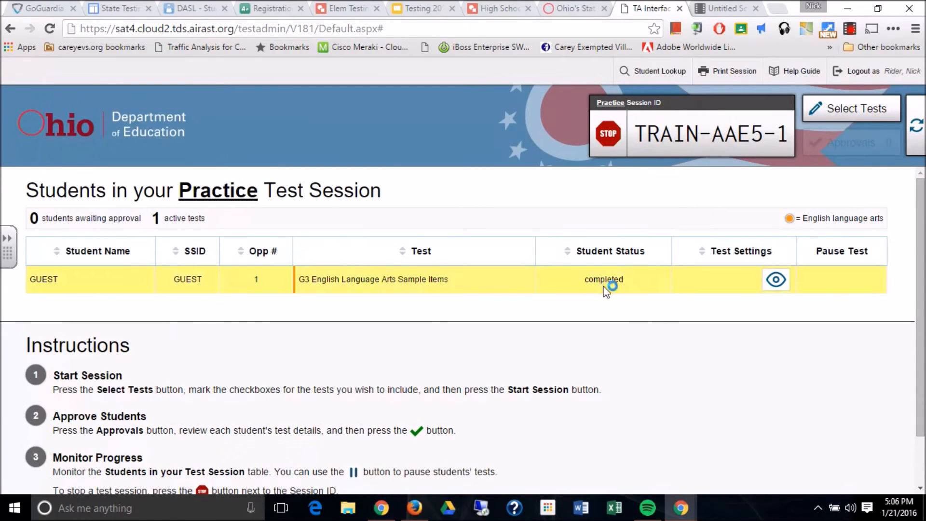
{"action": "mouse_move", "coordinate": [635, 379]}
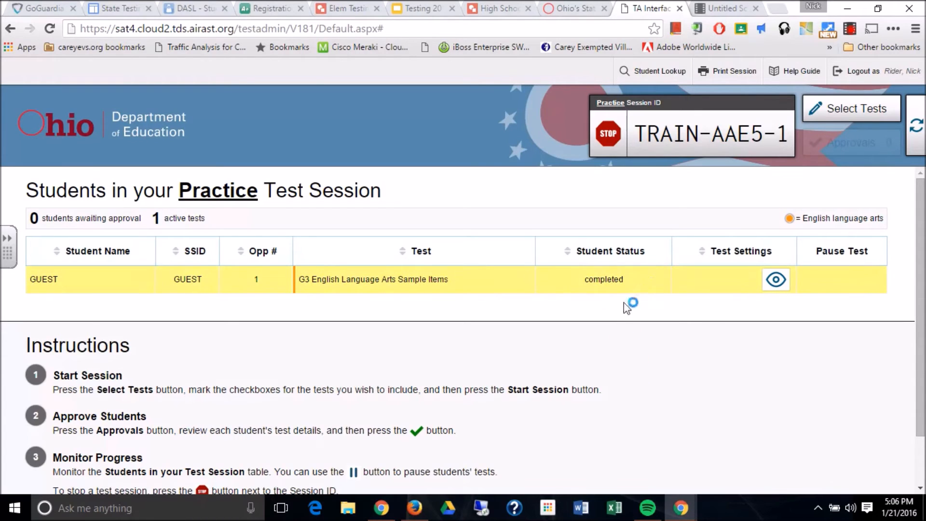
{"action": "mouse_move", "coordinate": [631, 322]}
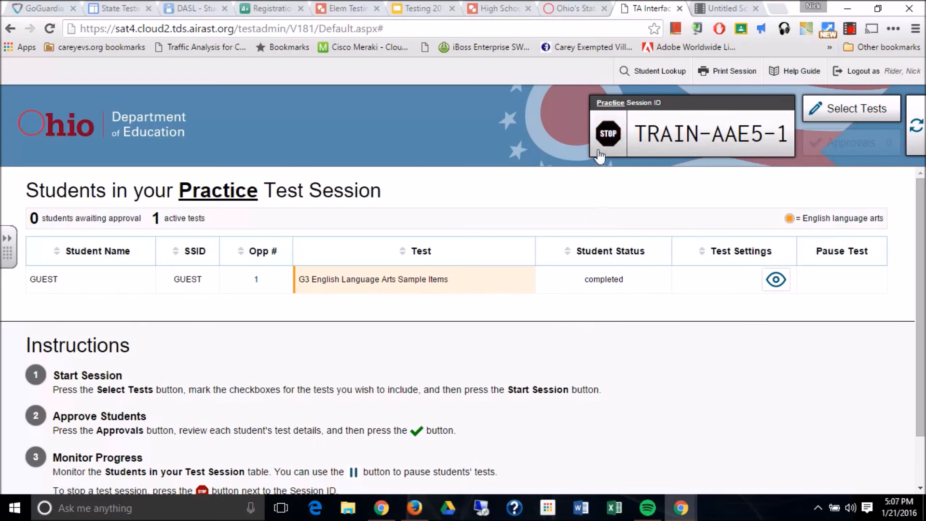
Stop the practice session and confirm so it reads Practice Test Session Not Started
{"action": "left_click", "coordinate": [608, 134]}
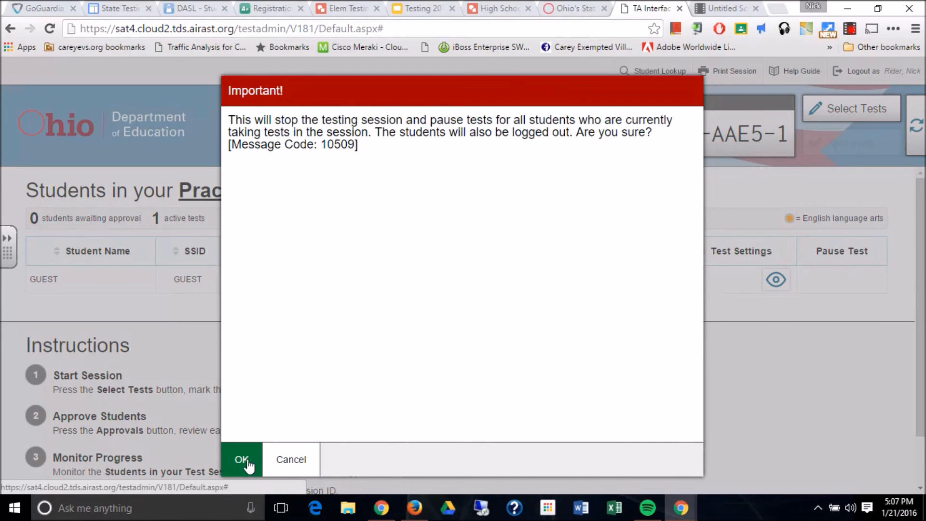
{"action": "left_click", "coordinate": [241, 459]}
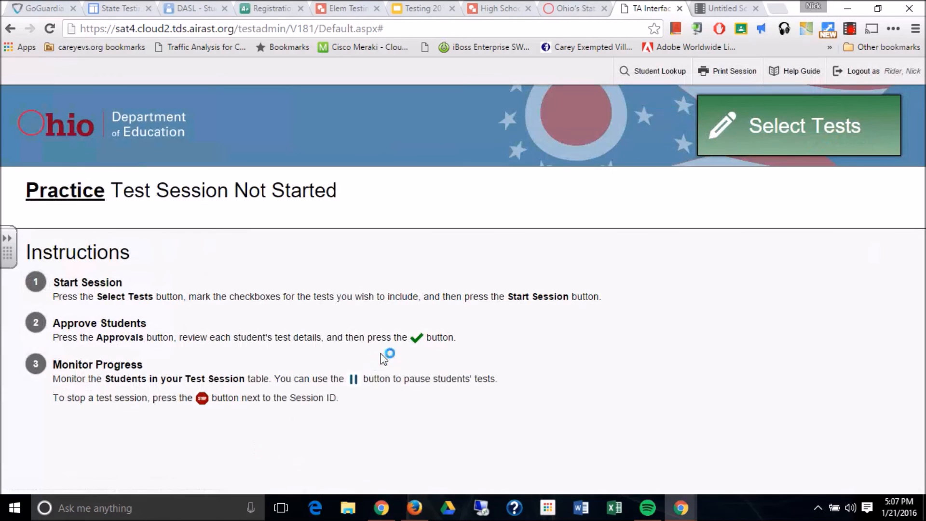
{"action": "mouse_move", "coordinate": [393, 290]}
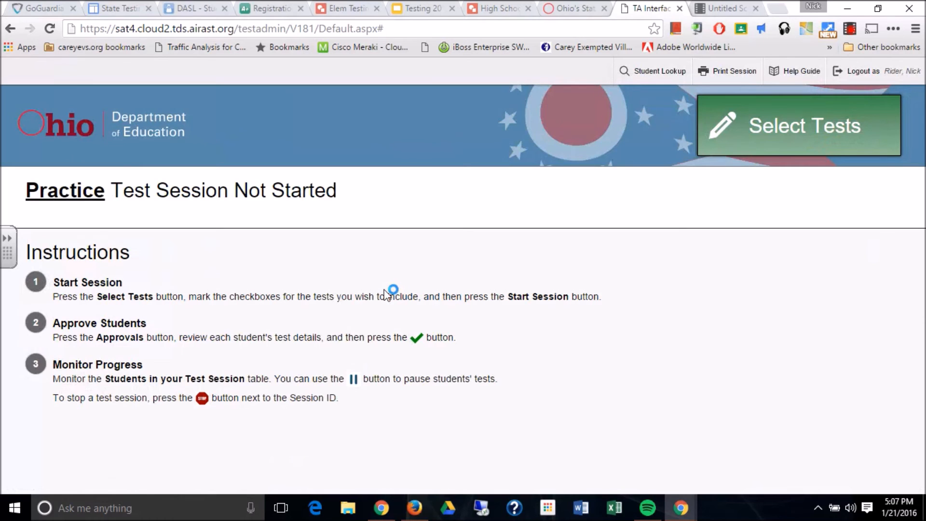
{"action": "mouse_move", "coordinate": [396, 289]}
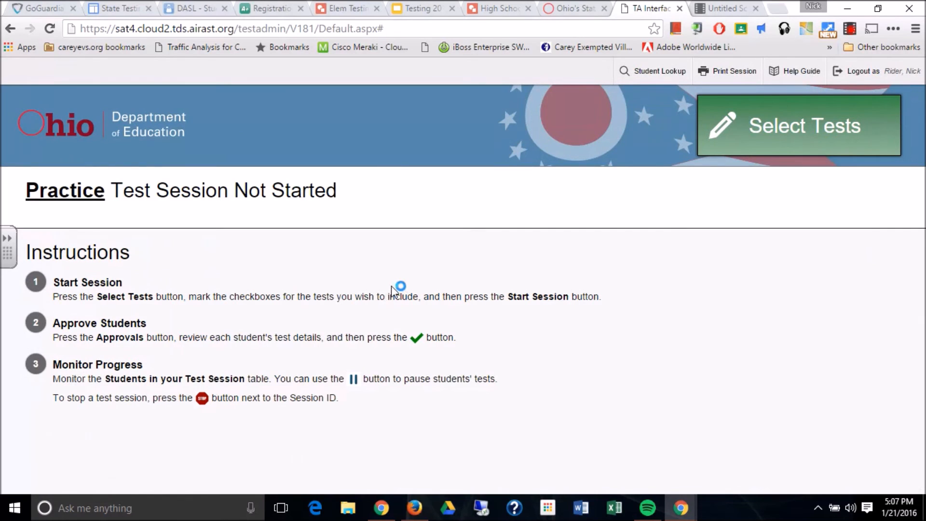
{"action": "mouse_move", "coordinate": [614, 204]}
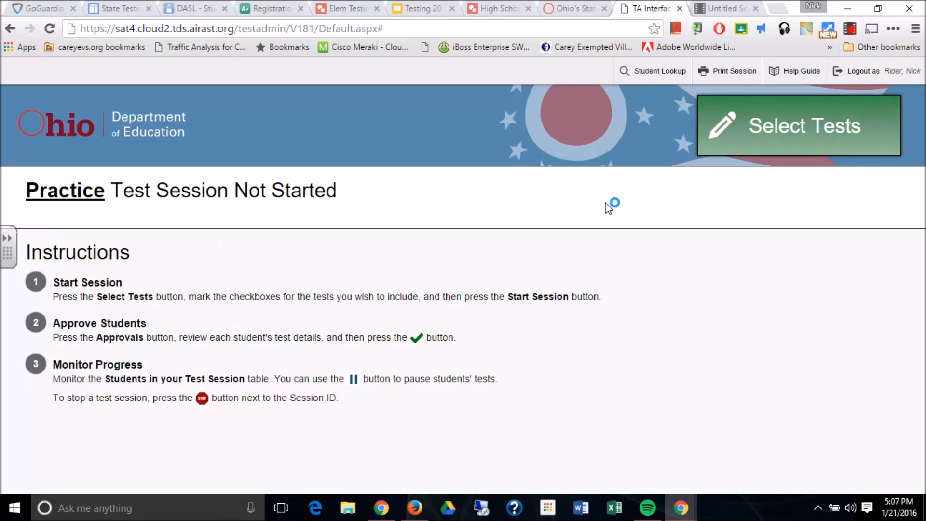
{"action": "mouse_move", "coordinate": [611, 203]}
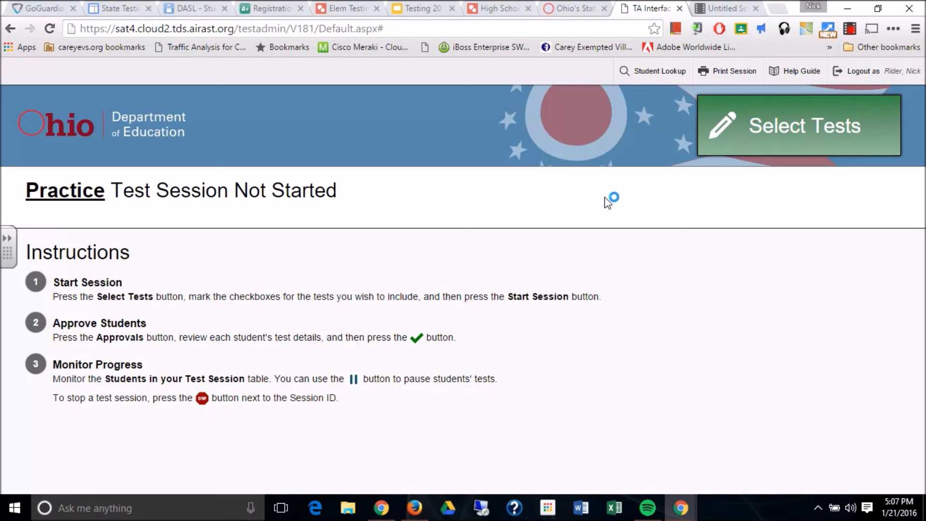
{"action": "mouse_move", "coordinate": [610, 229]}
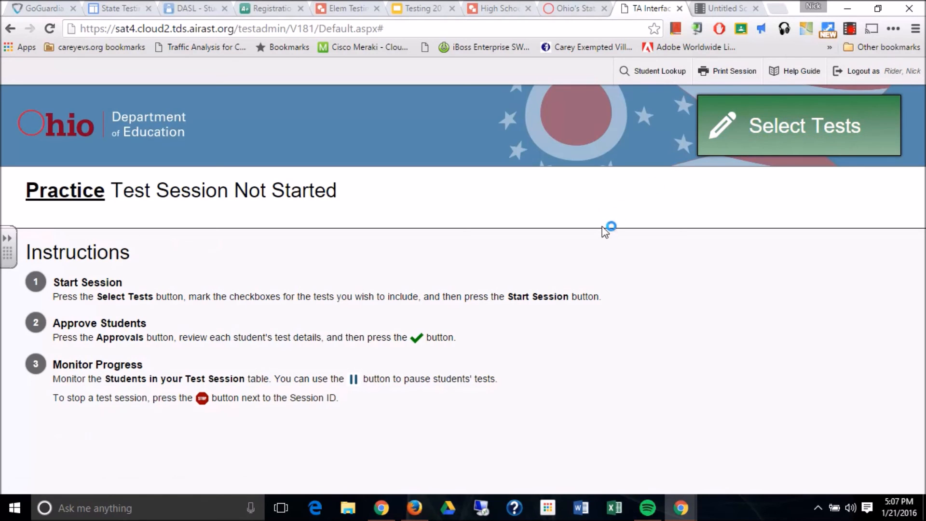
{"action": "mouse_move", "coordinate": [608, 223]}
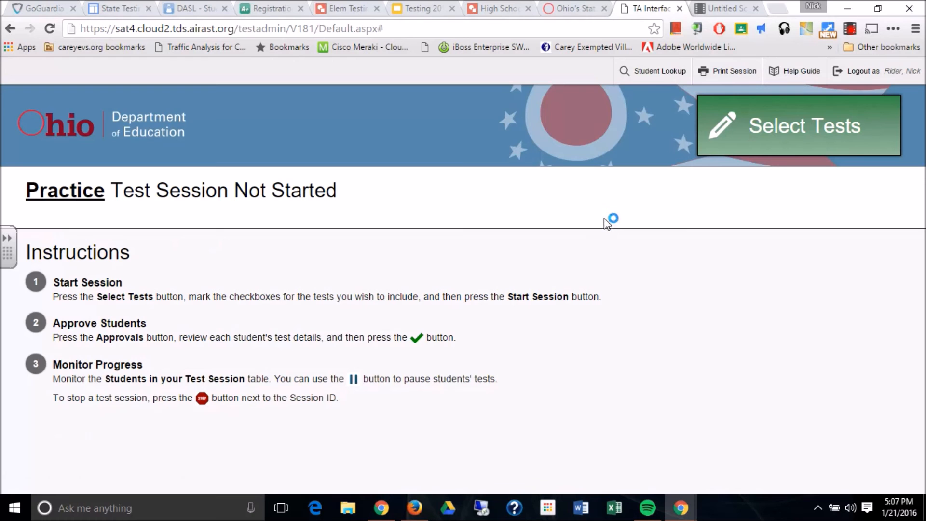
{"action": "mouse_move", "coordinate": [868, 71]}
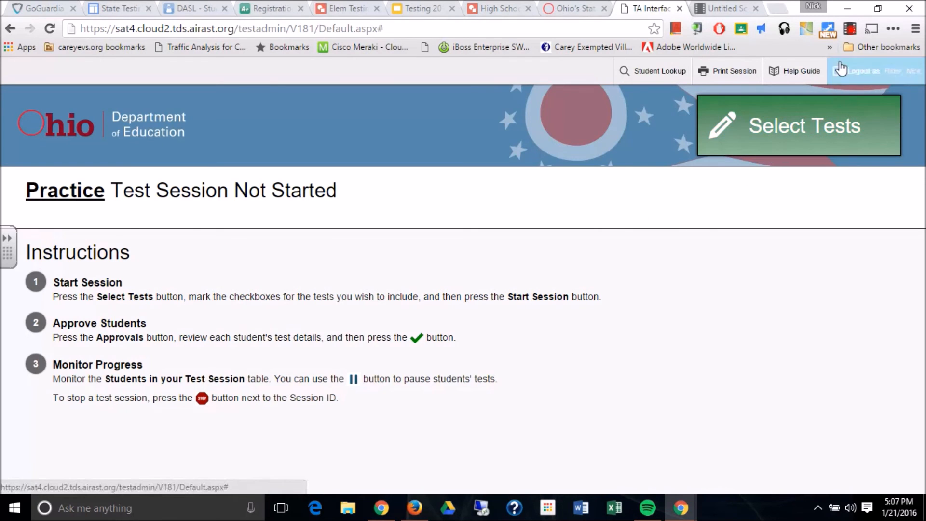